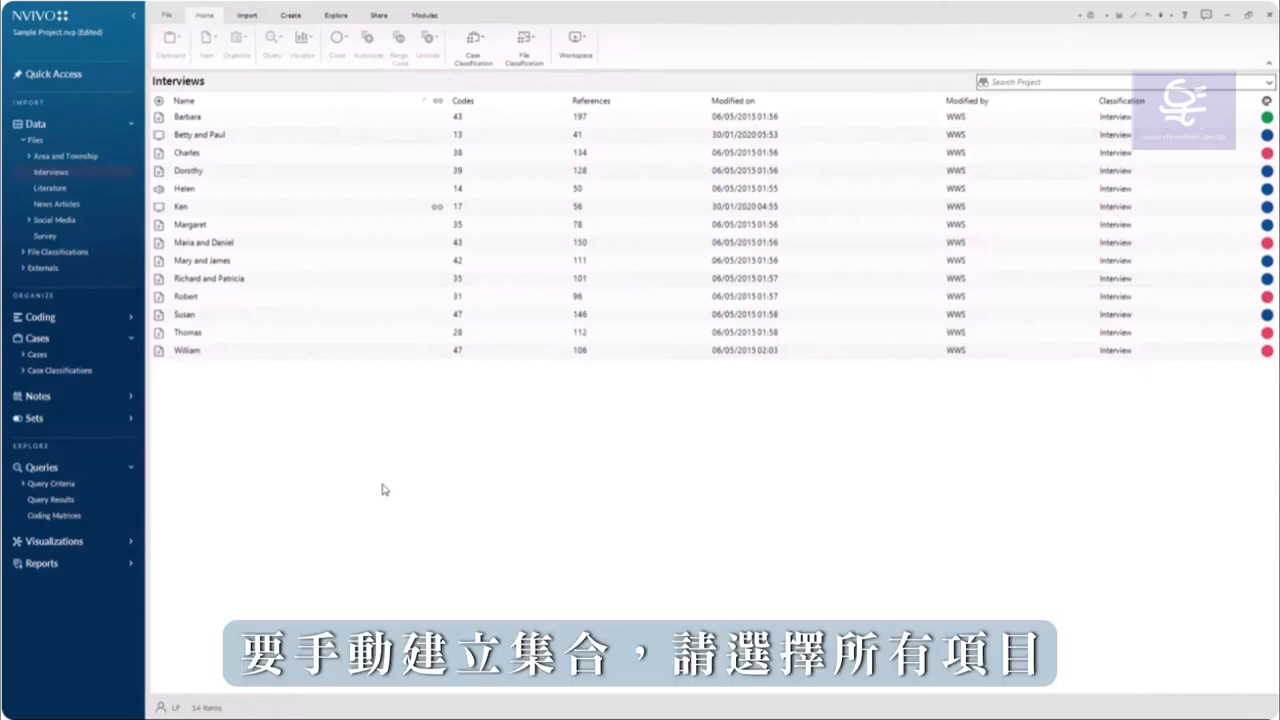
- Save all 14 selected interview files as a static set named Interview
right_click(460, 260)
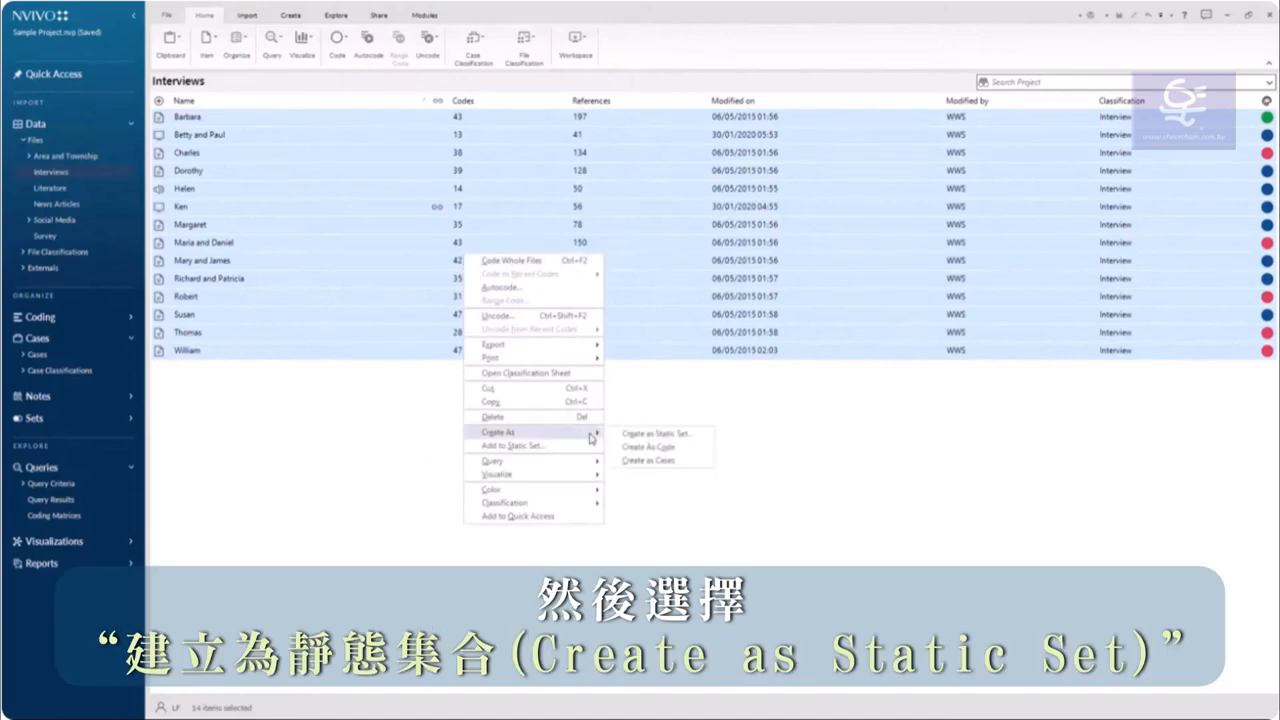
mouse_move(656, 433)
text(Interview)
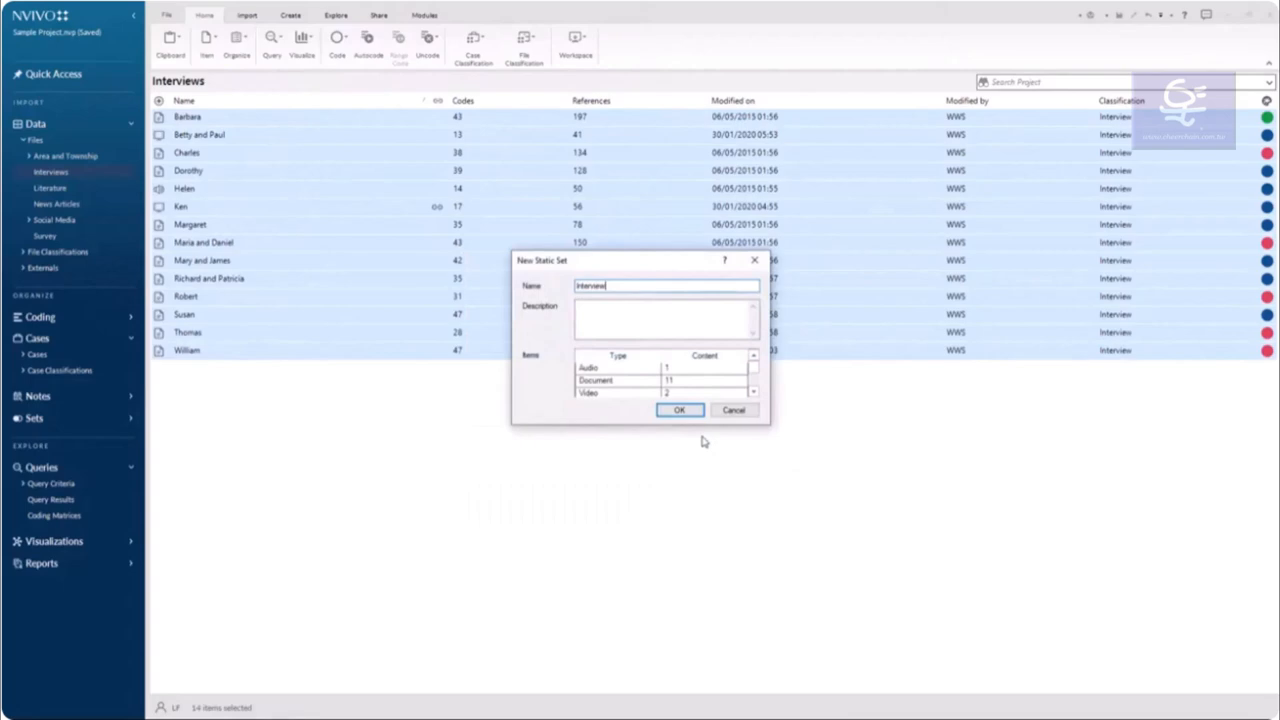
click(679, 410)
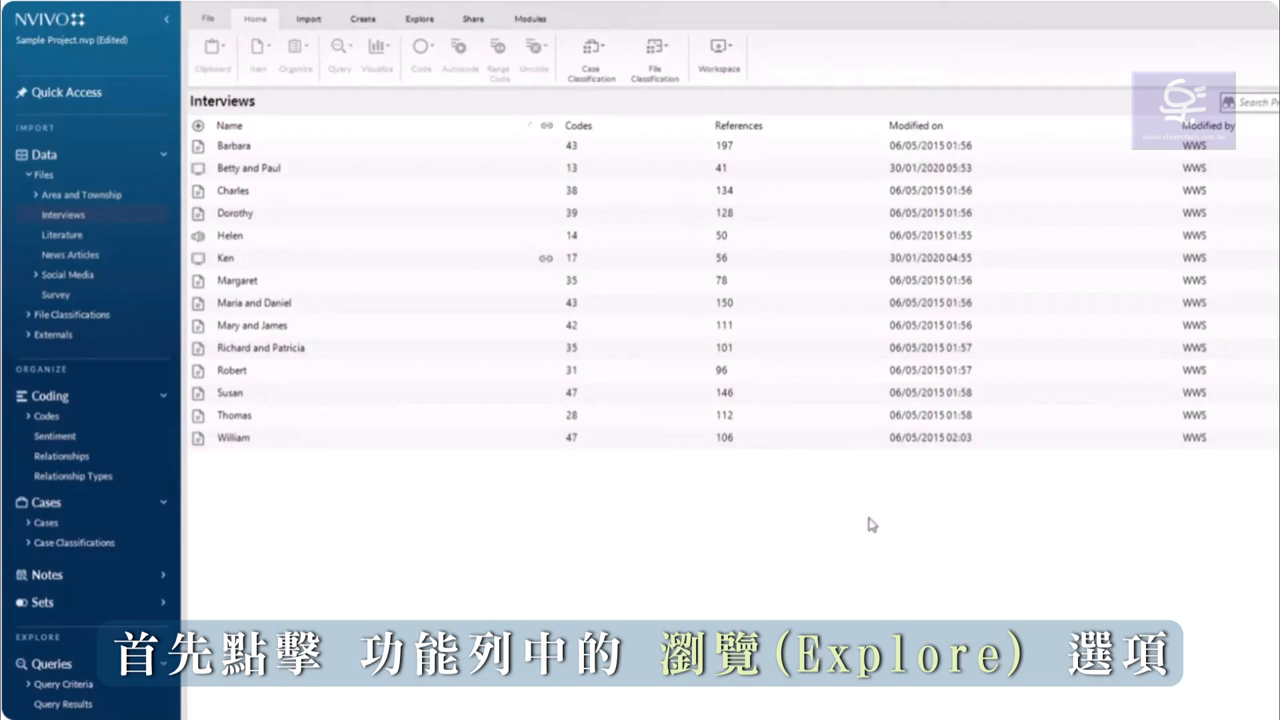
- Start an Advanced Find for Codes & Cases with 'Classified items where' ticked
click(419, 18)
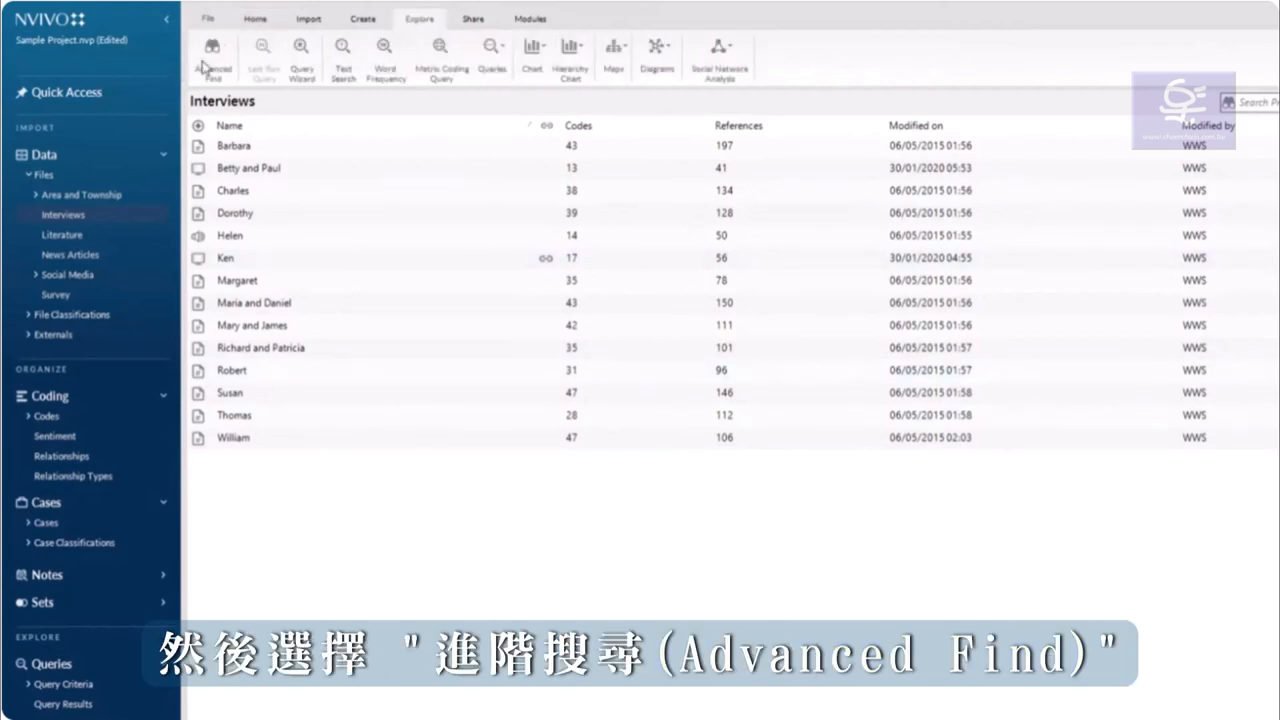
click(212, 55)
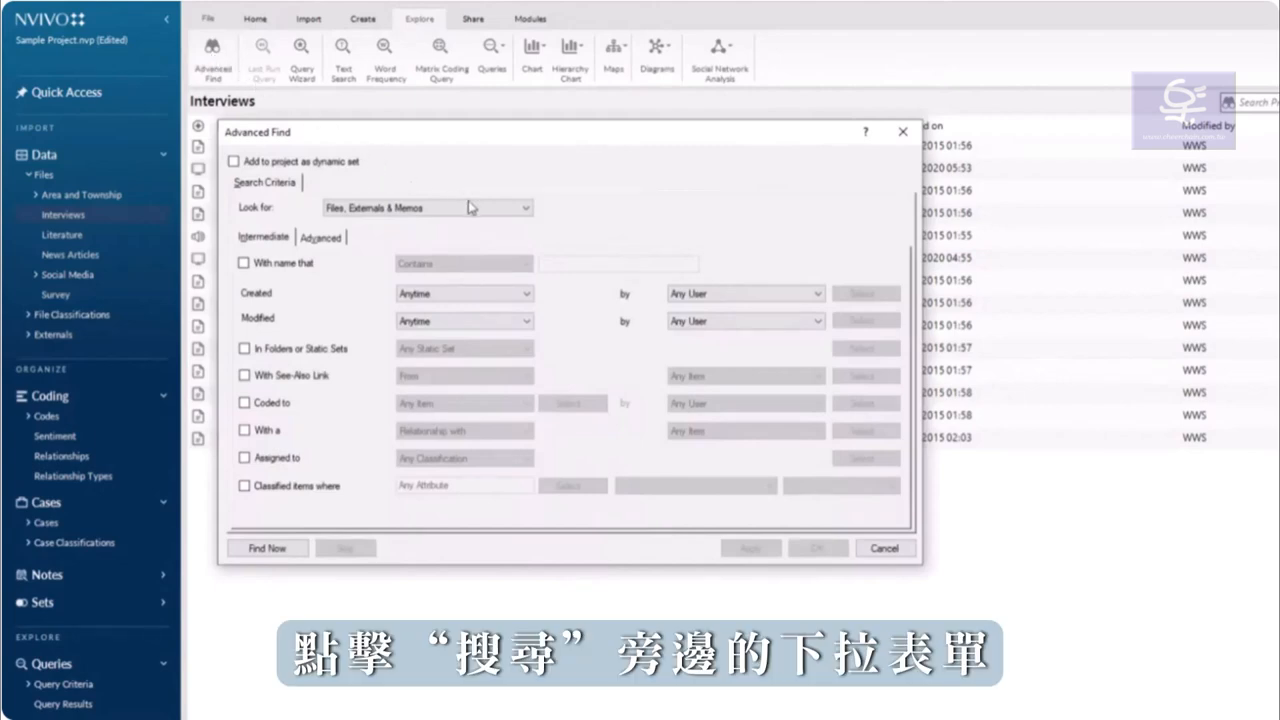
click(524, 207)
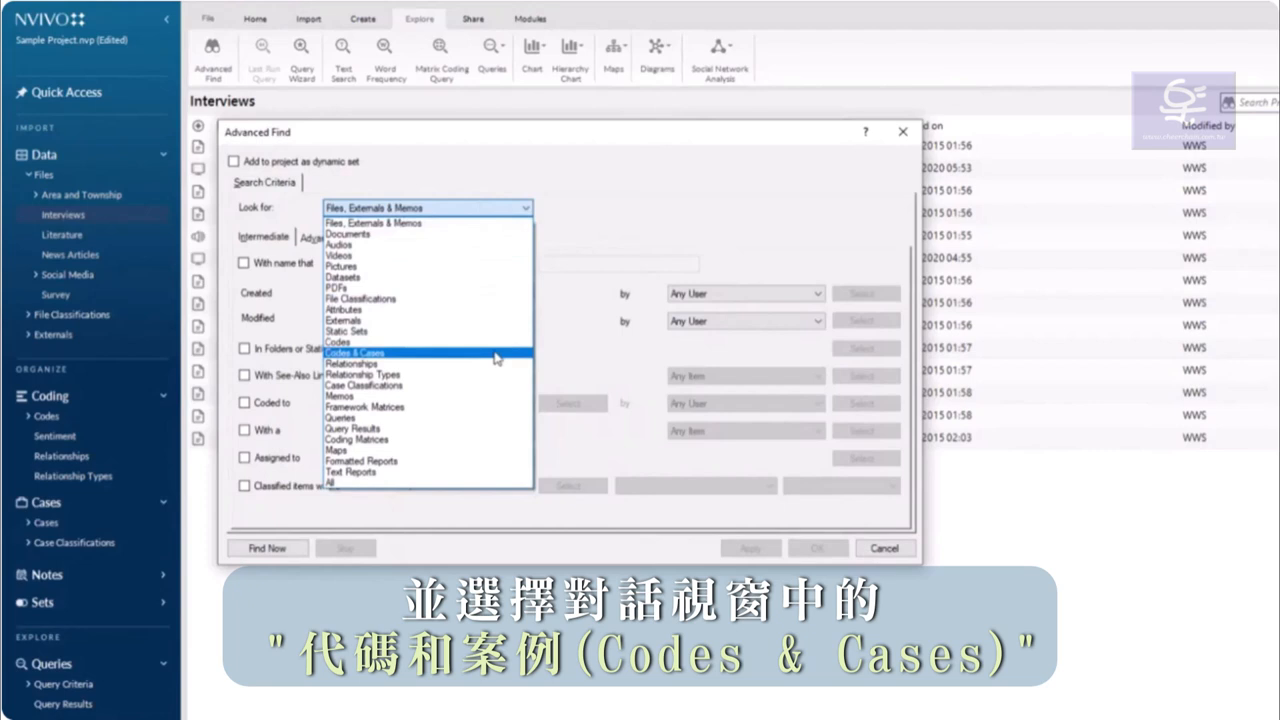
click(353, 352)
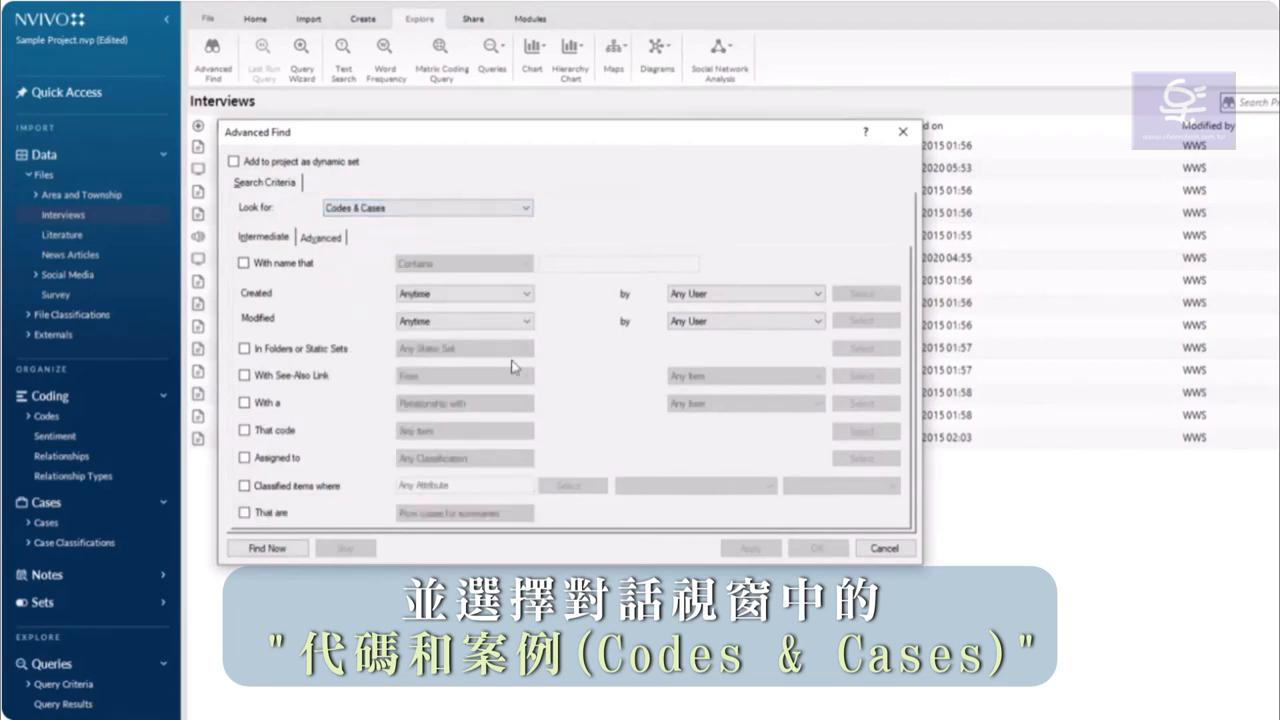
click(244, 485)
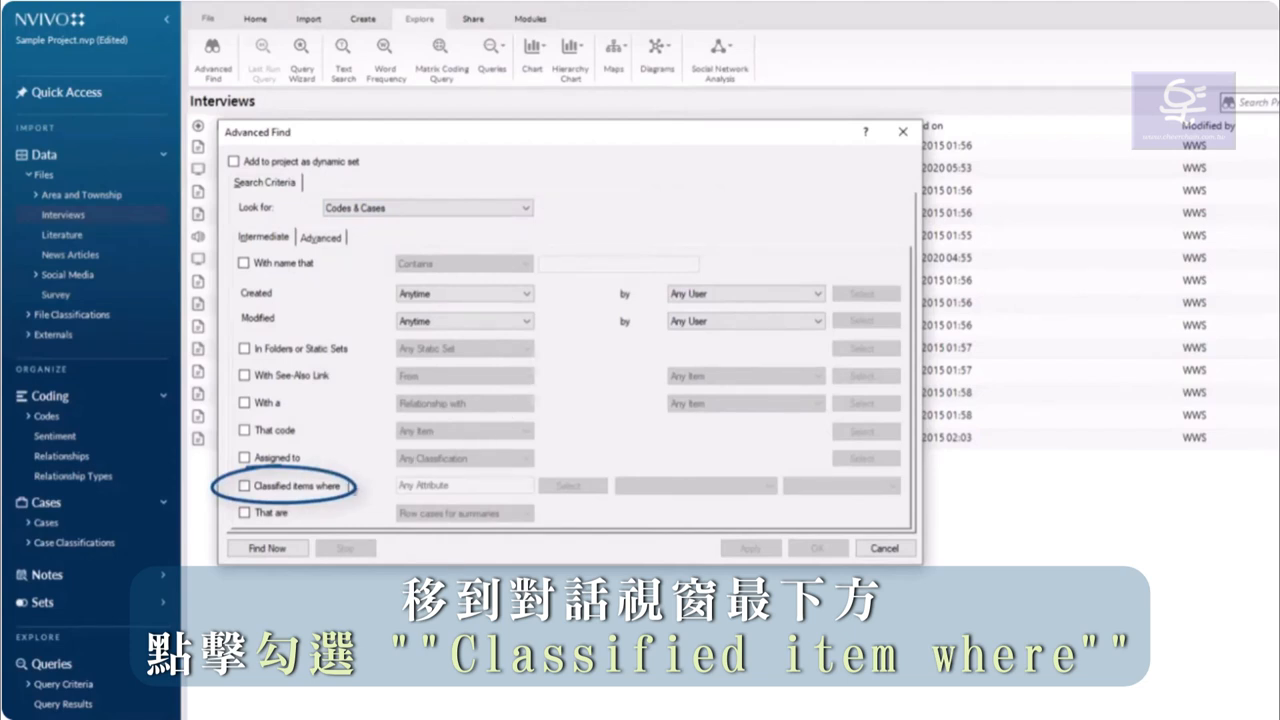
click(244, 485)
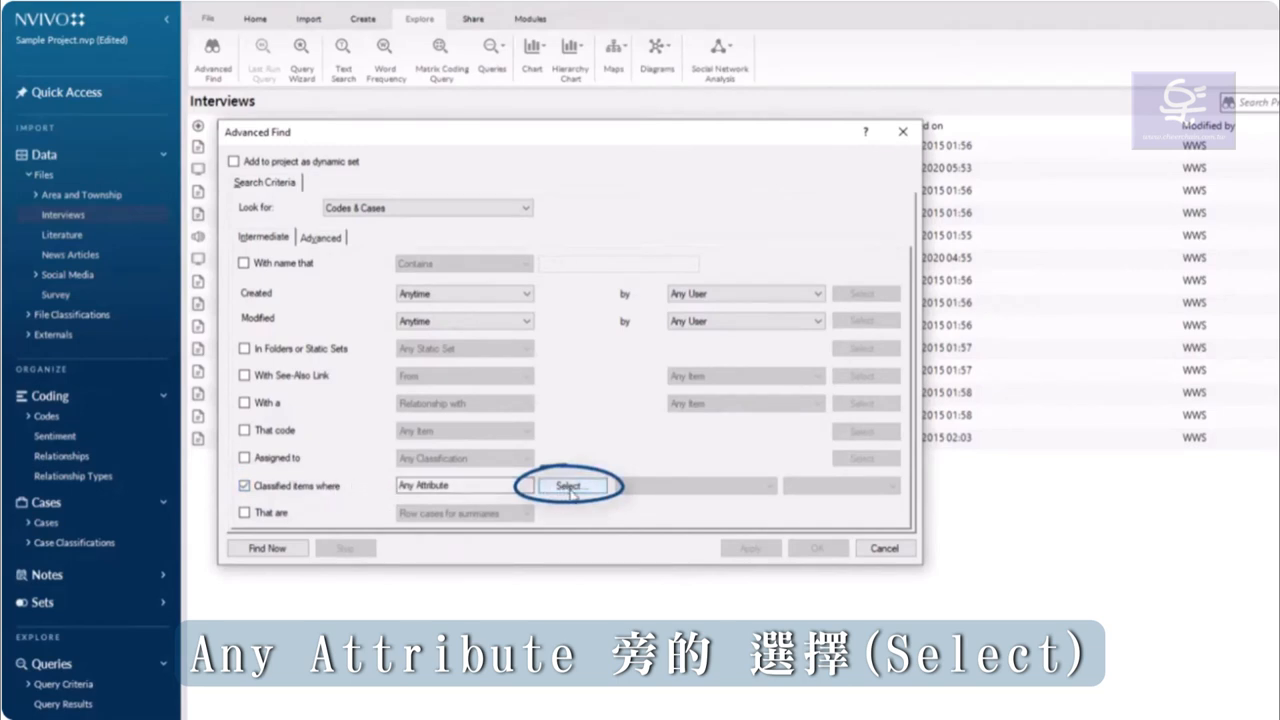
- Choose the Person classification's Gender attribute as the search criterion
click(571, 485)
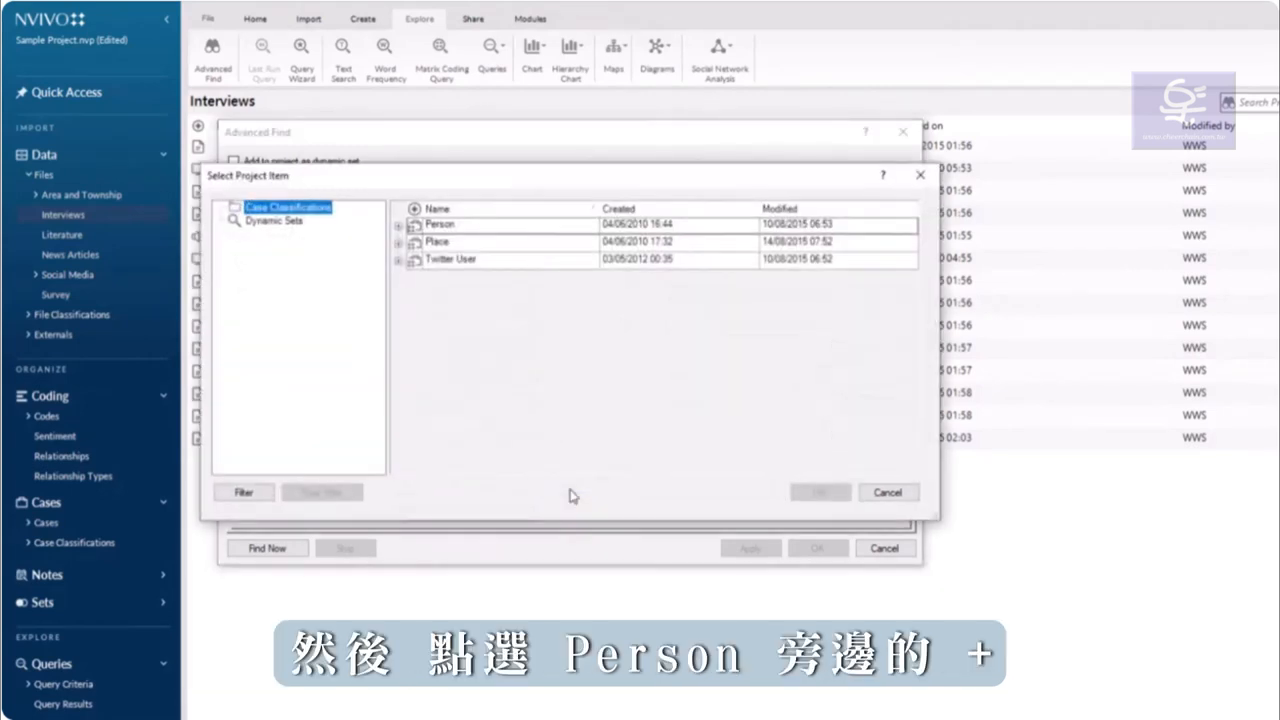
click(399, 224)
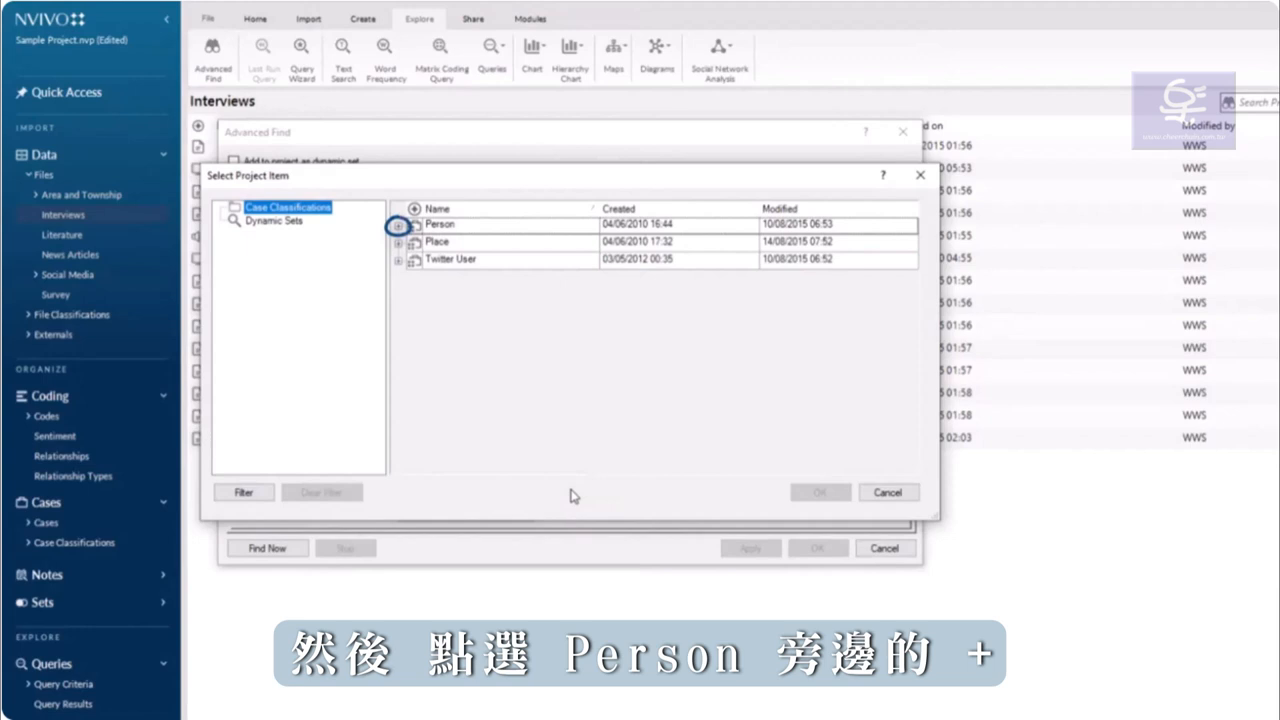
click(398, 224)
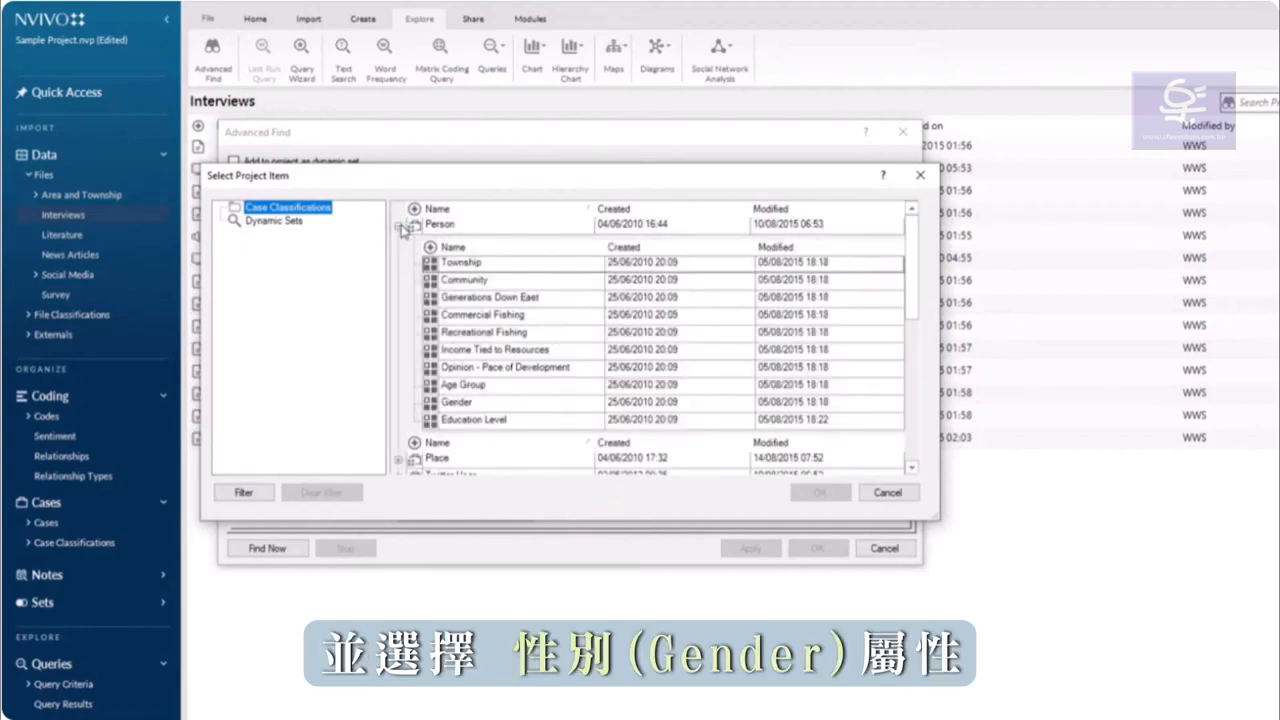
click(456, 401)
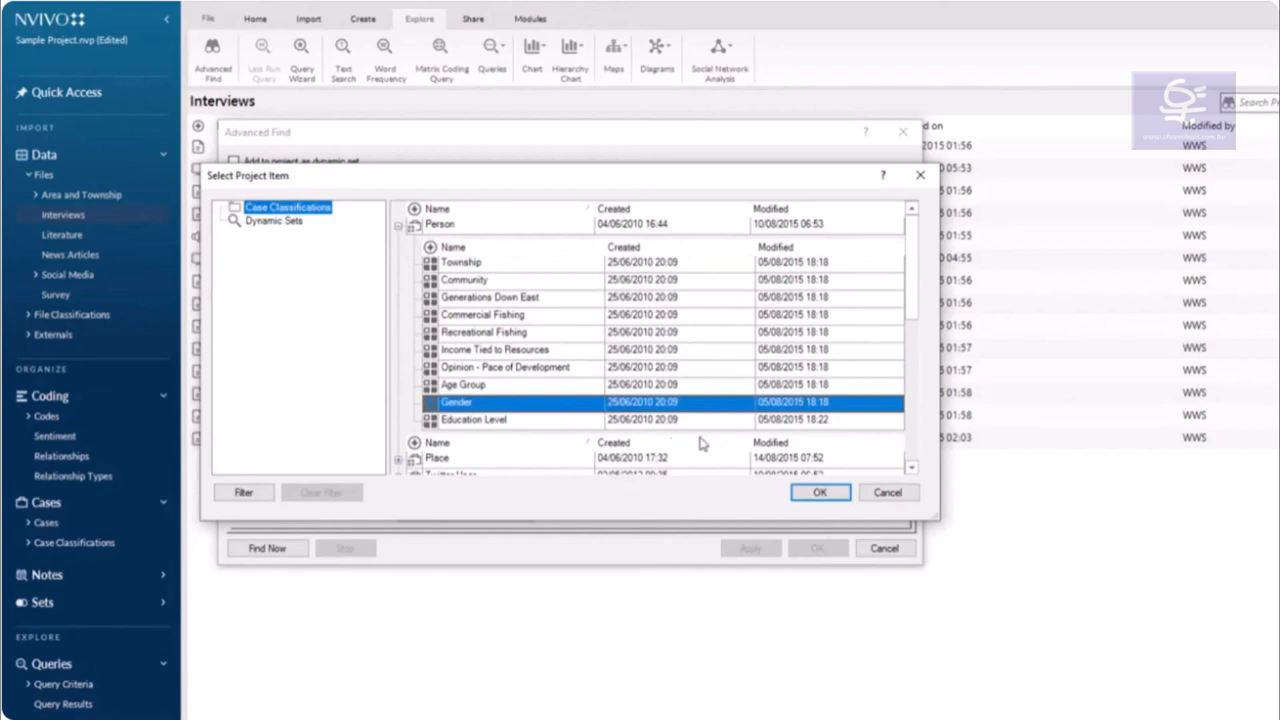
click(819, 492)
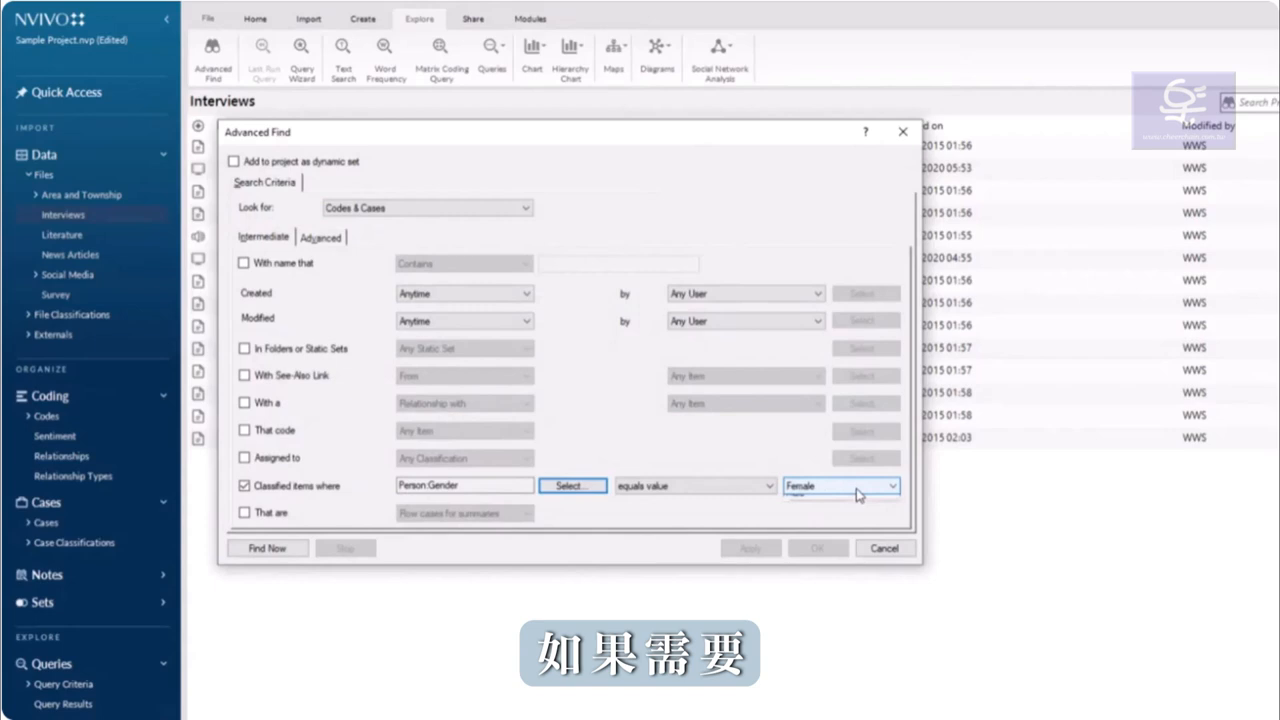
- Set the Gender value to Female and run the search
click(890, 485)
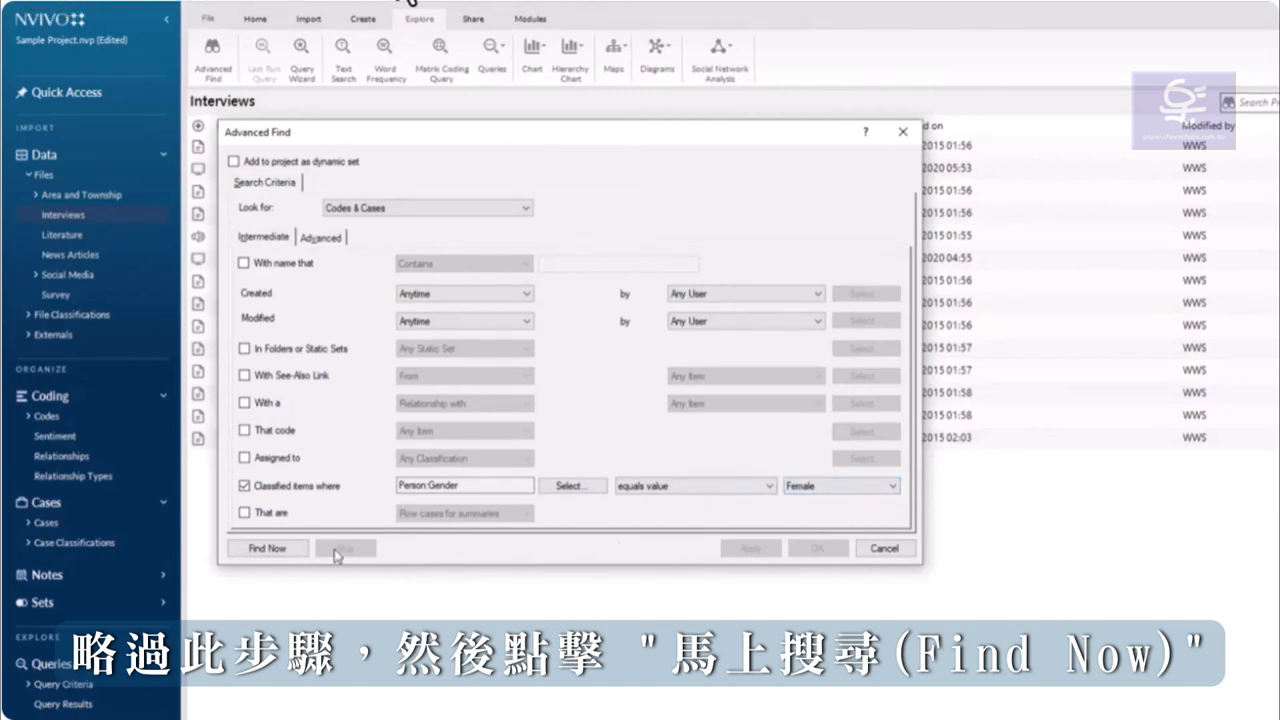
click(266, 548)
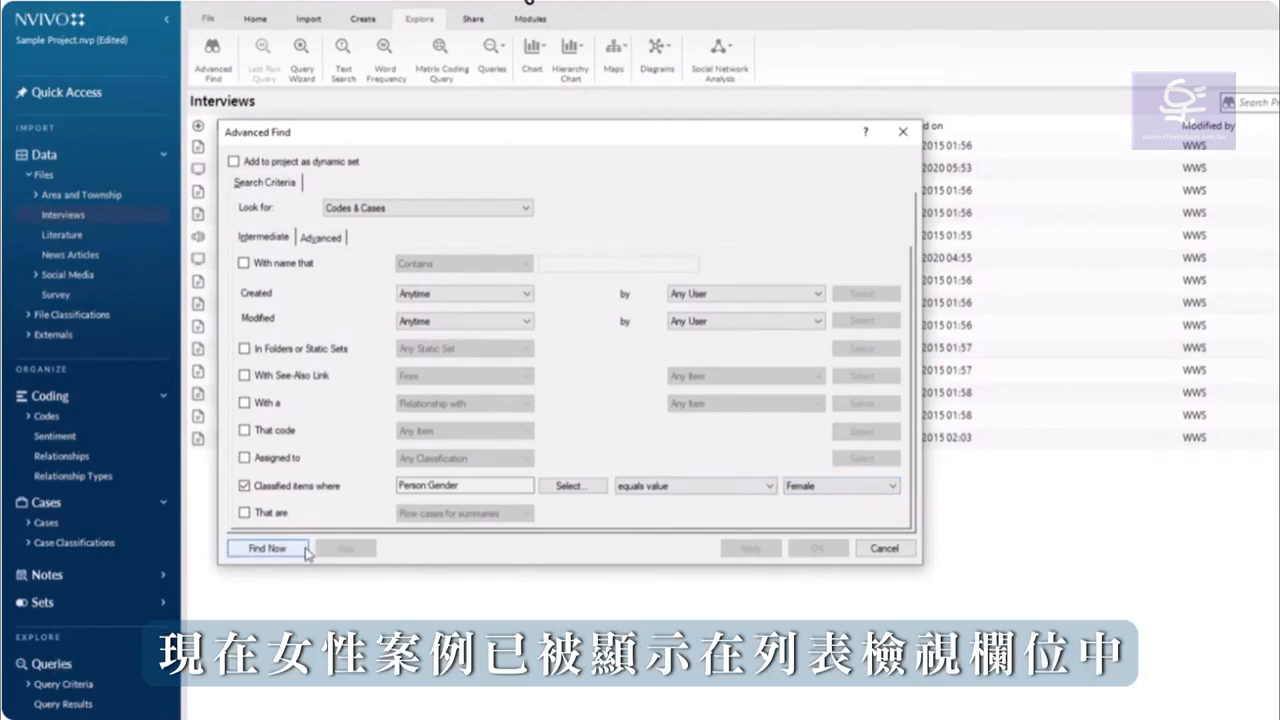
- Save all 47 found female cases as the static set 'Female cases (static)'
click(266, 548)
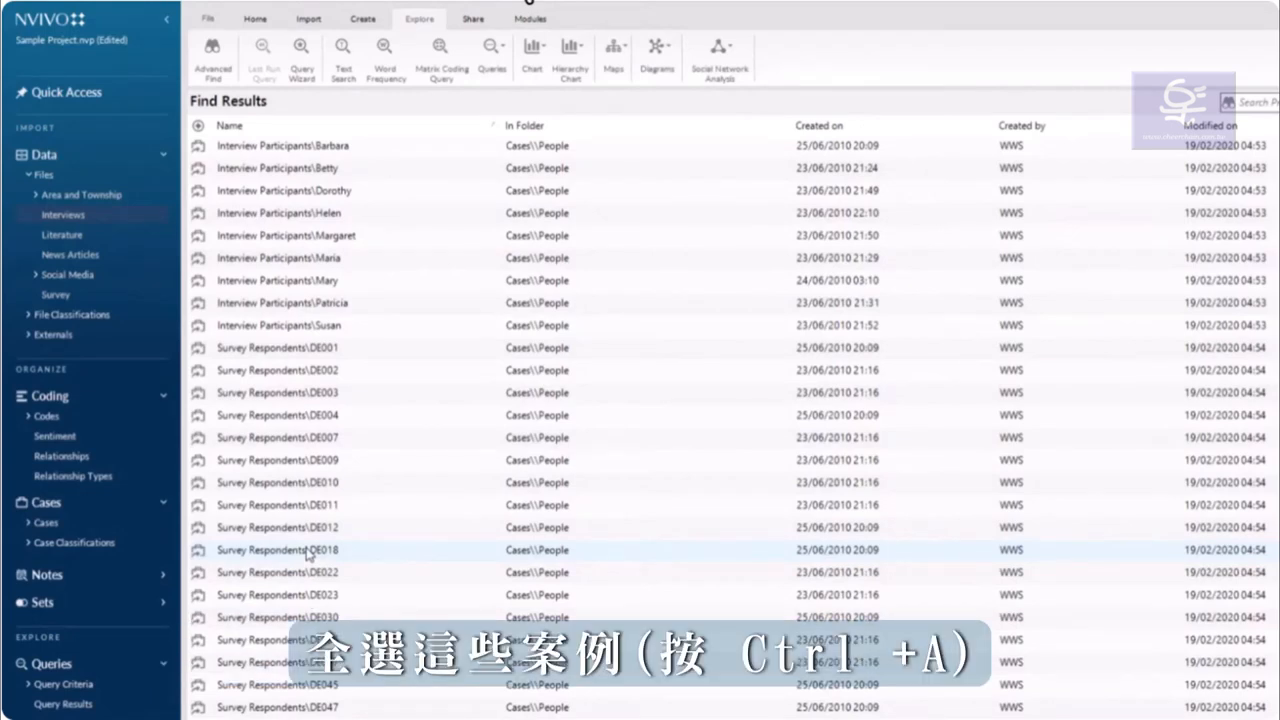
key(ctrl+a)
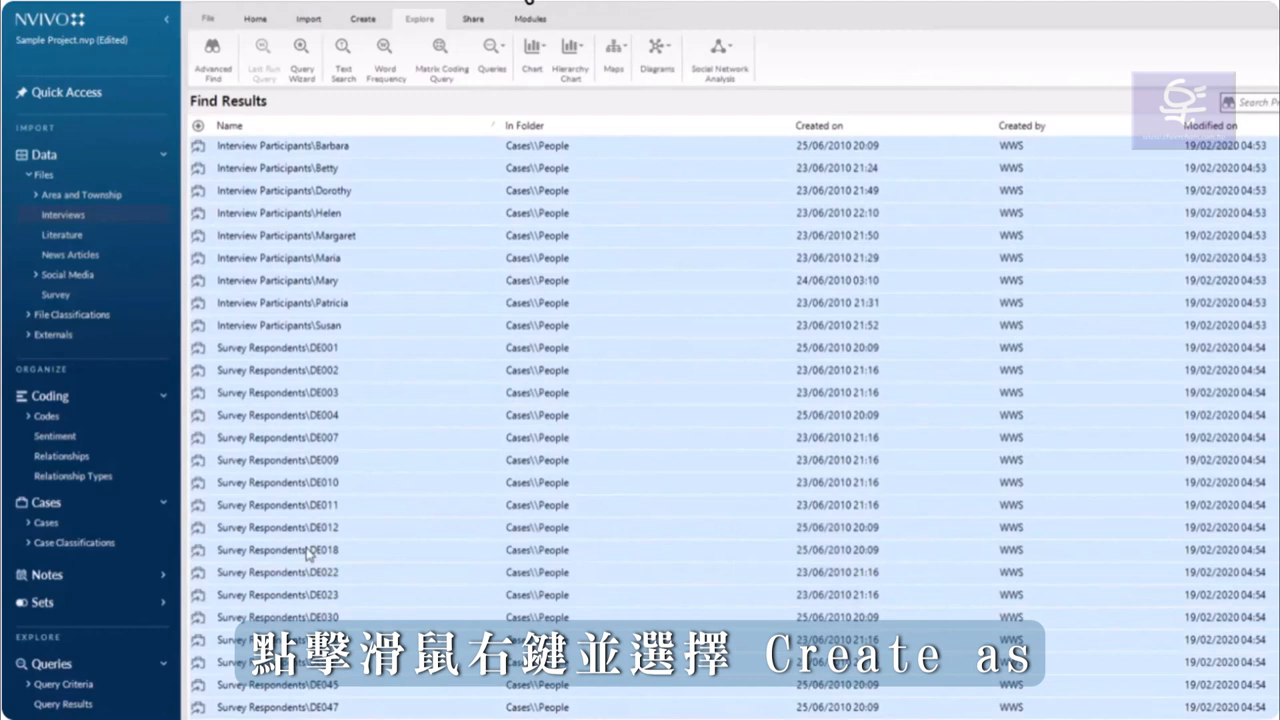
right_click(310, 550)
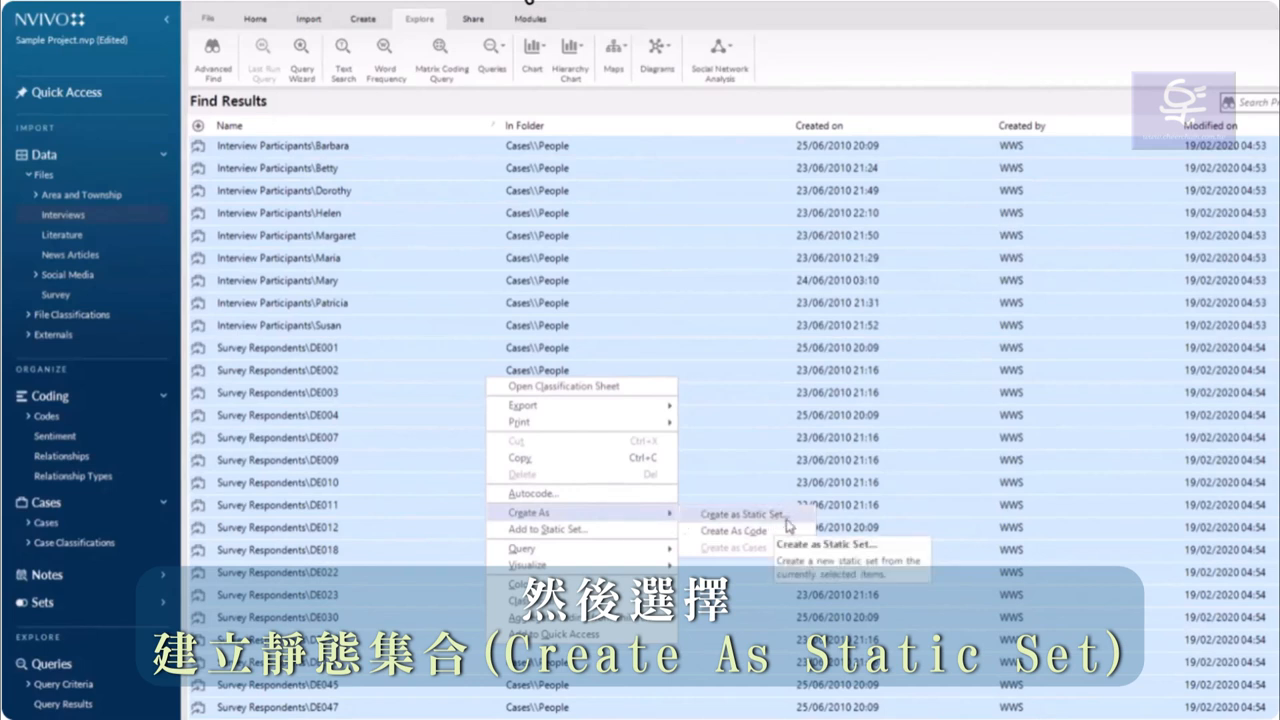
click(746, 513)
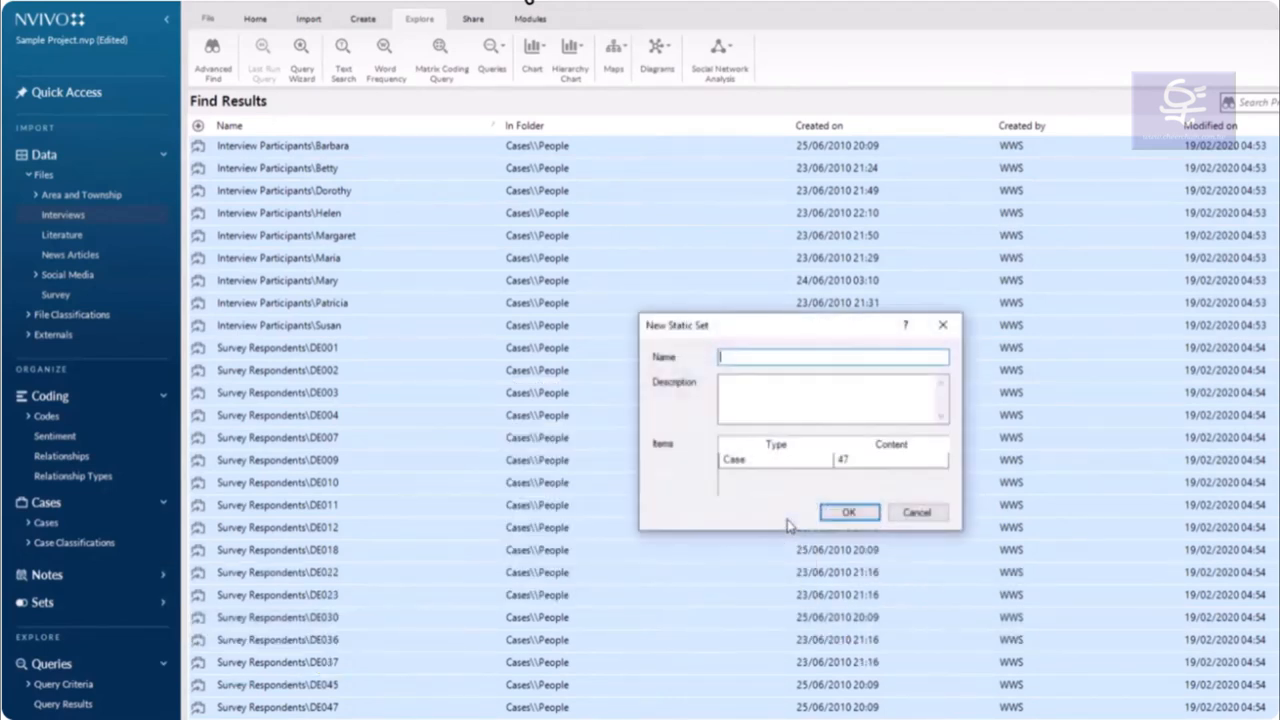
text(Female cases (static))
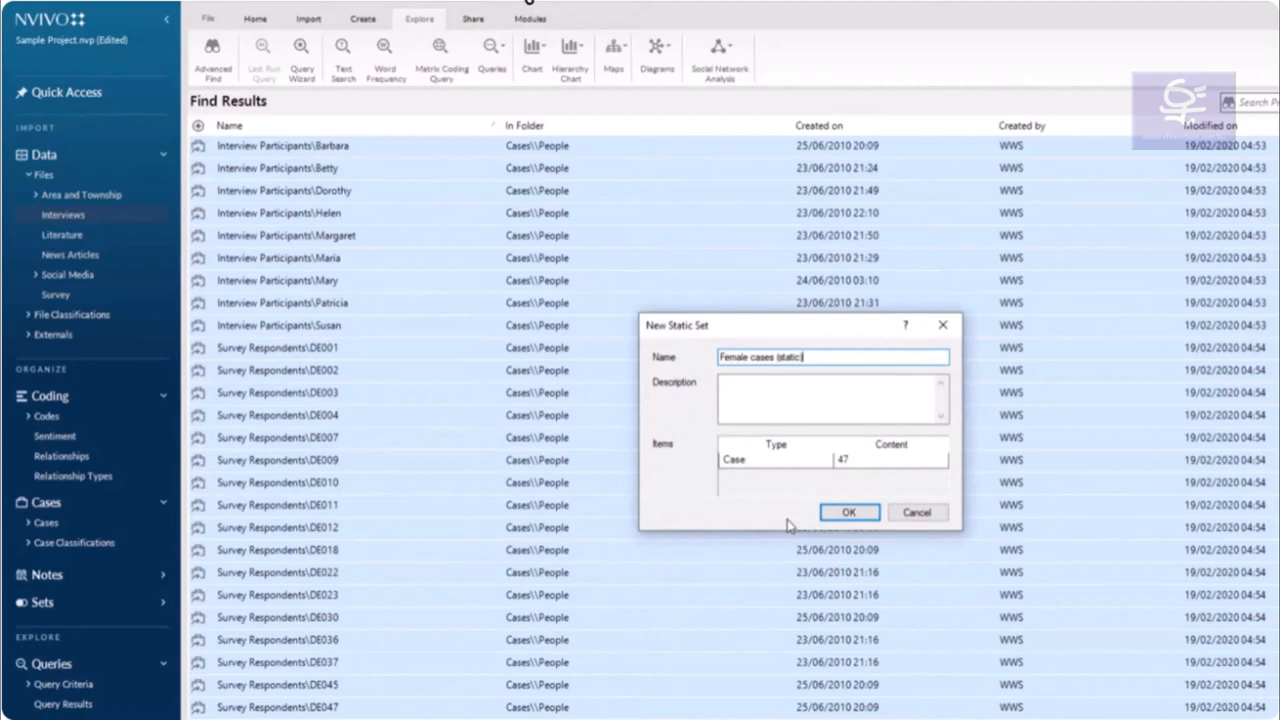
click(848, 512)
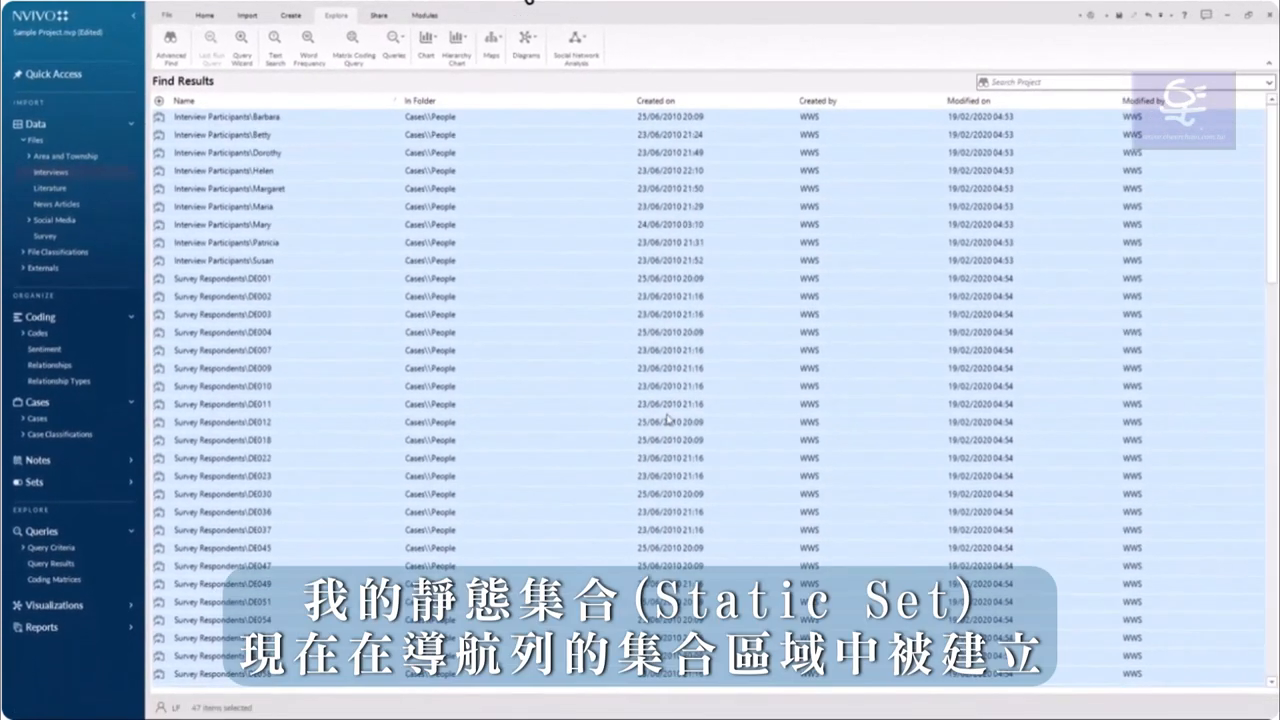
- Expand Sets > Static Sets and open 'Female cases (static)' to view its 47 cases
click(34, 482)
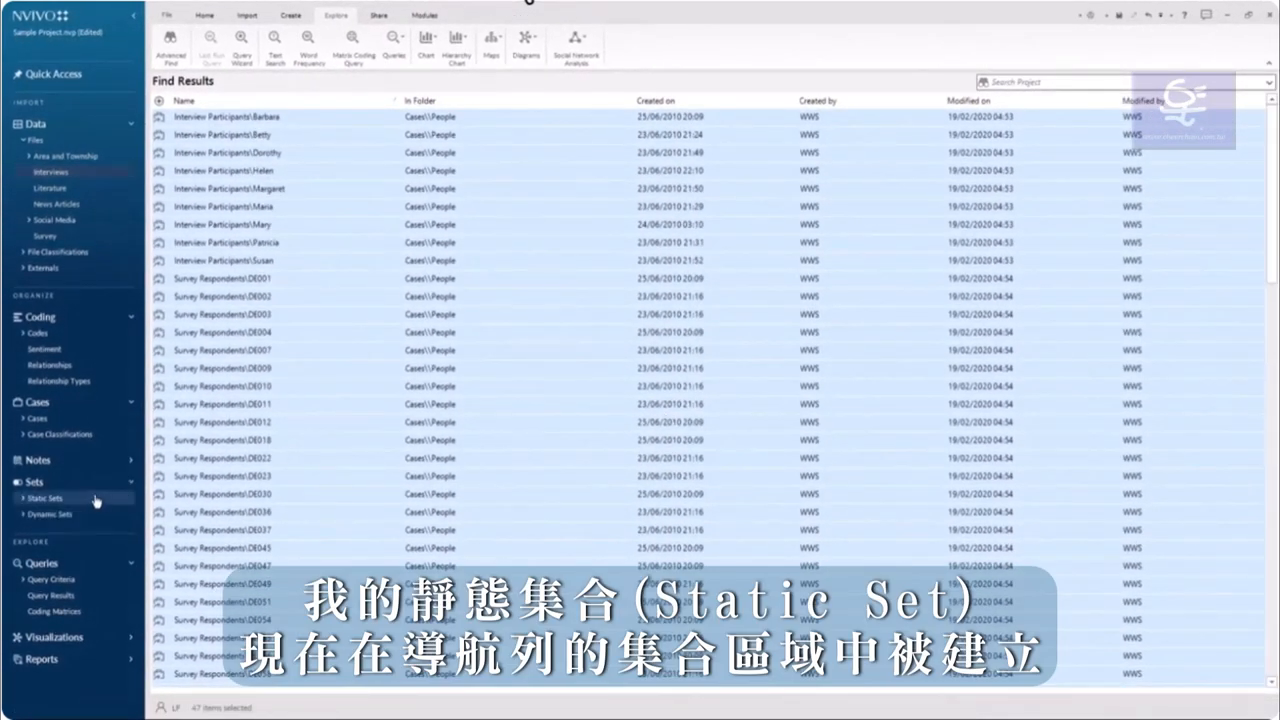
click(45, 498)
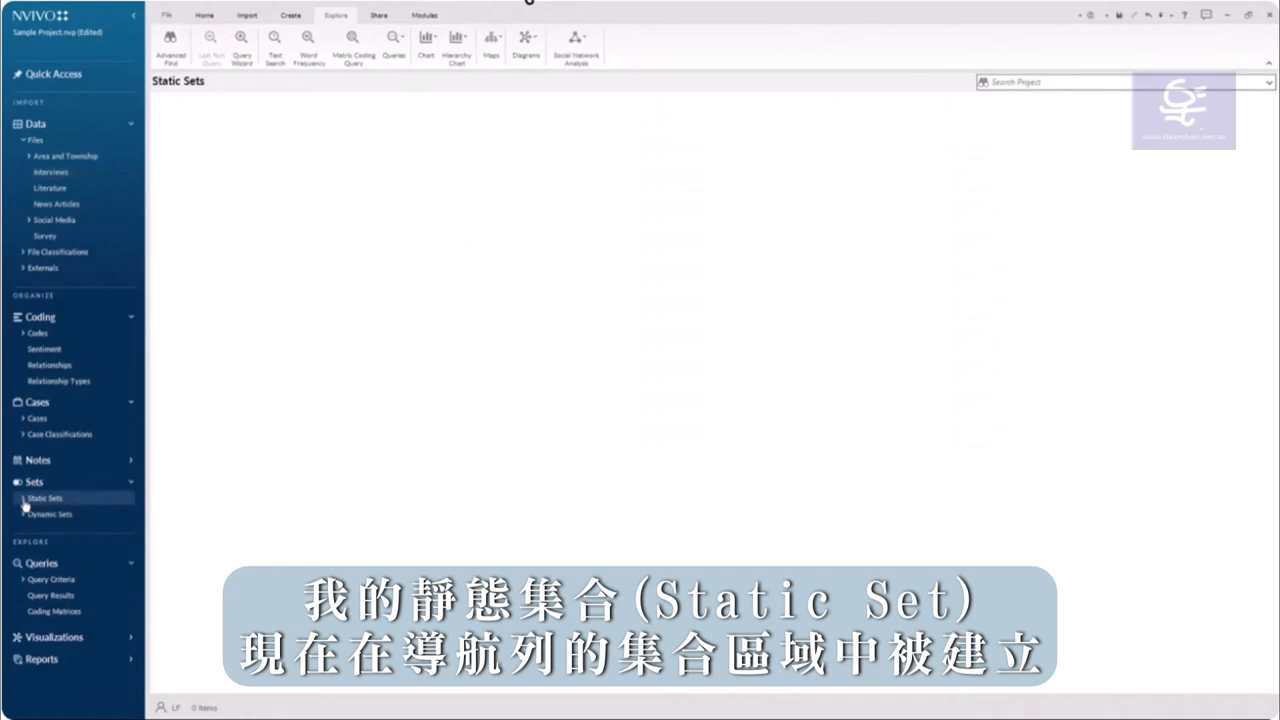
click(45, 498)
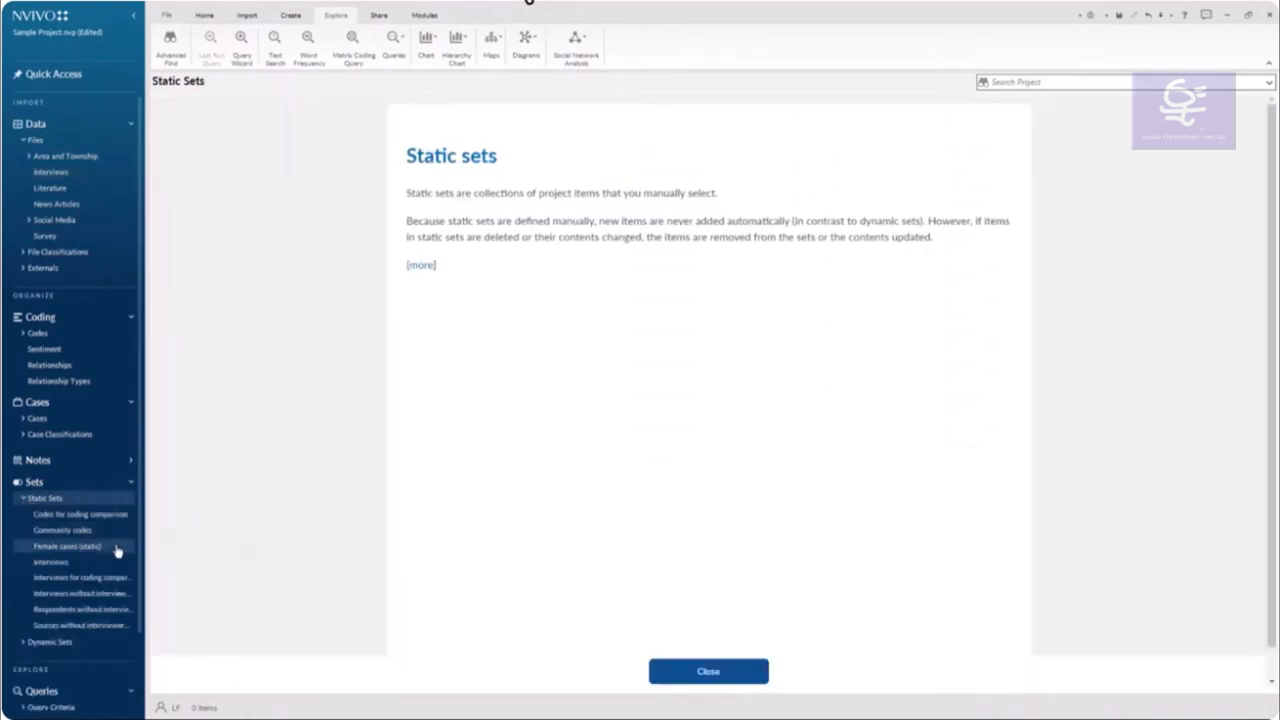
click(67, 546)
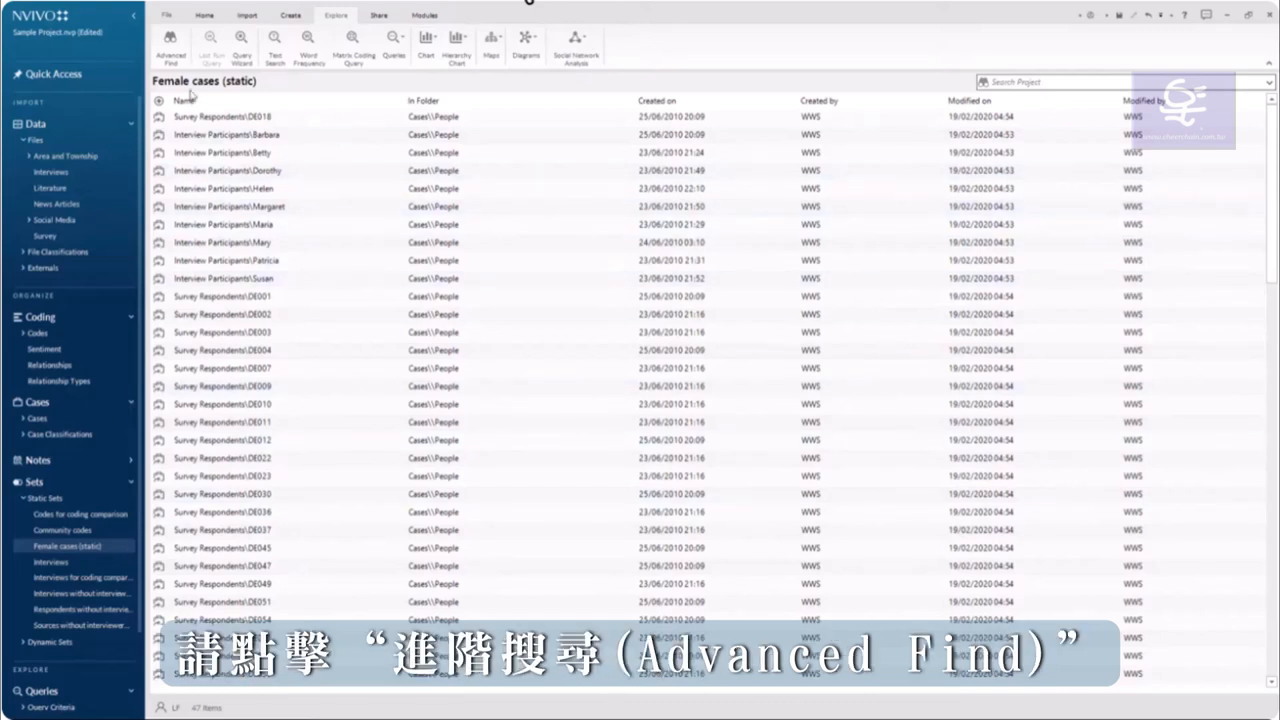
- Add the Gender equals Female search as dynamic set 'Female participants'
click(170, 44)
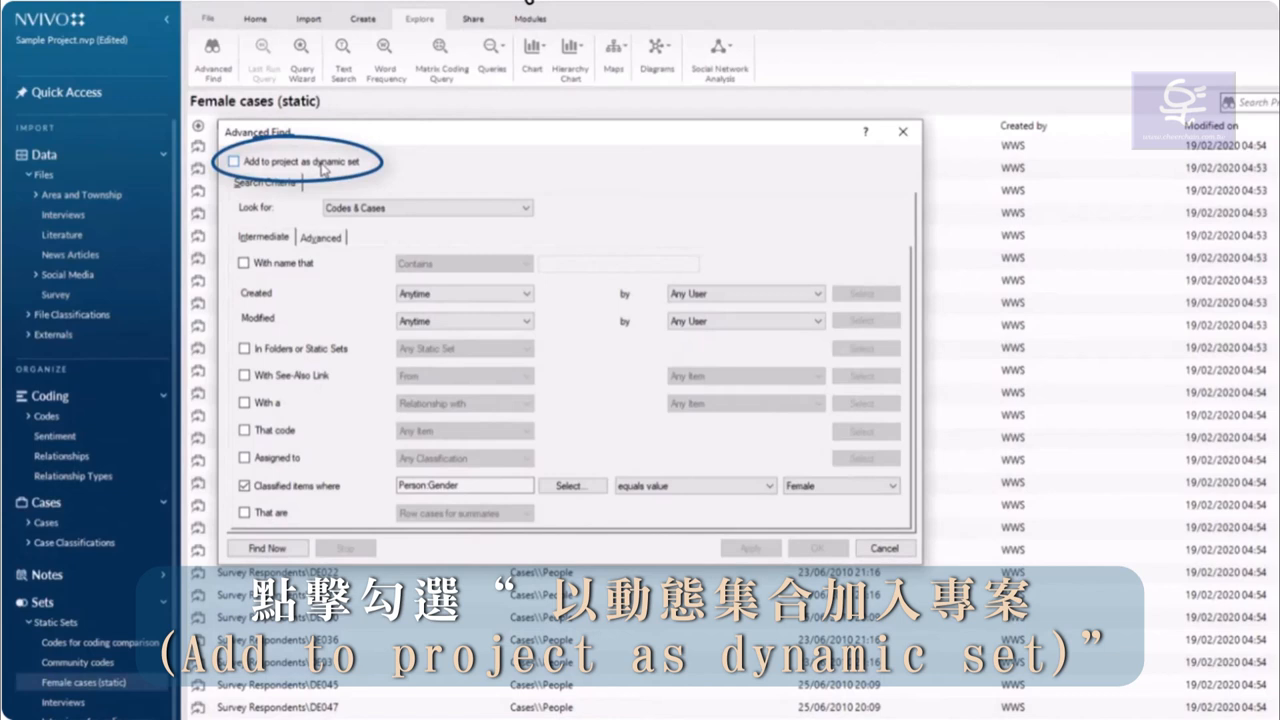
click(233, 161)
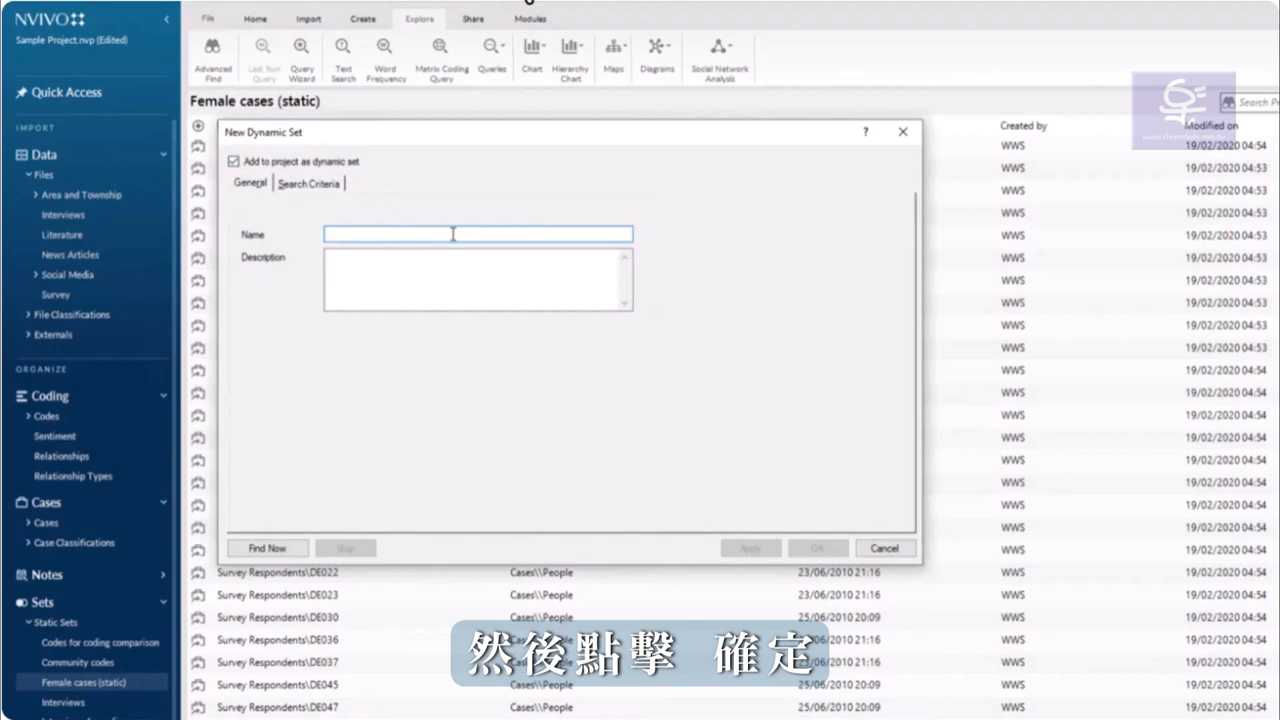
text(Female participants)
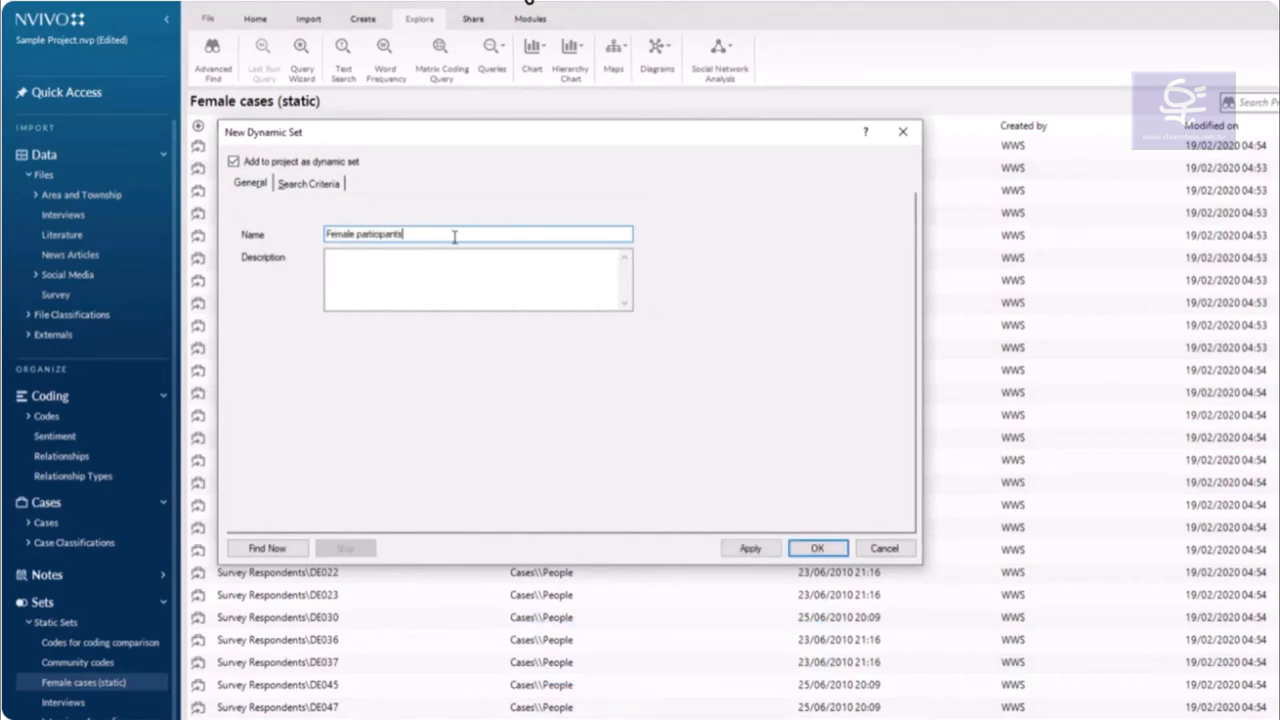
click(817, 548)
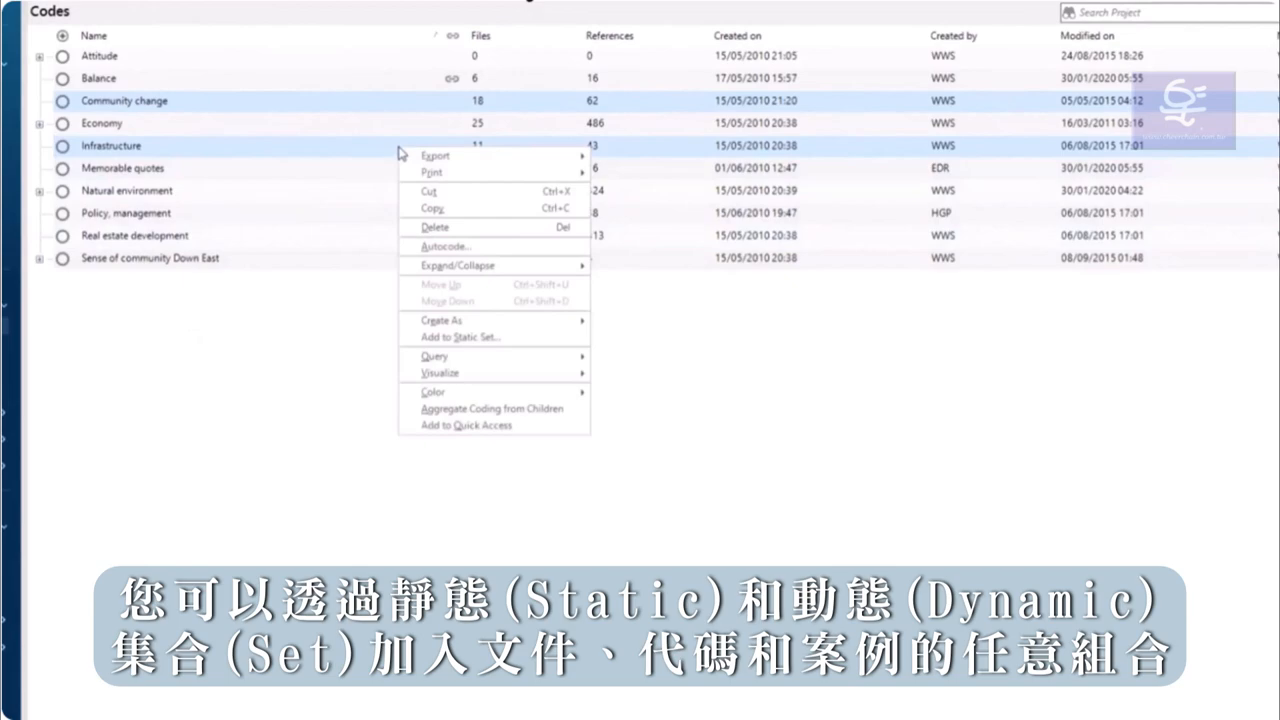
mouse_move(538, 337)
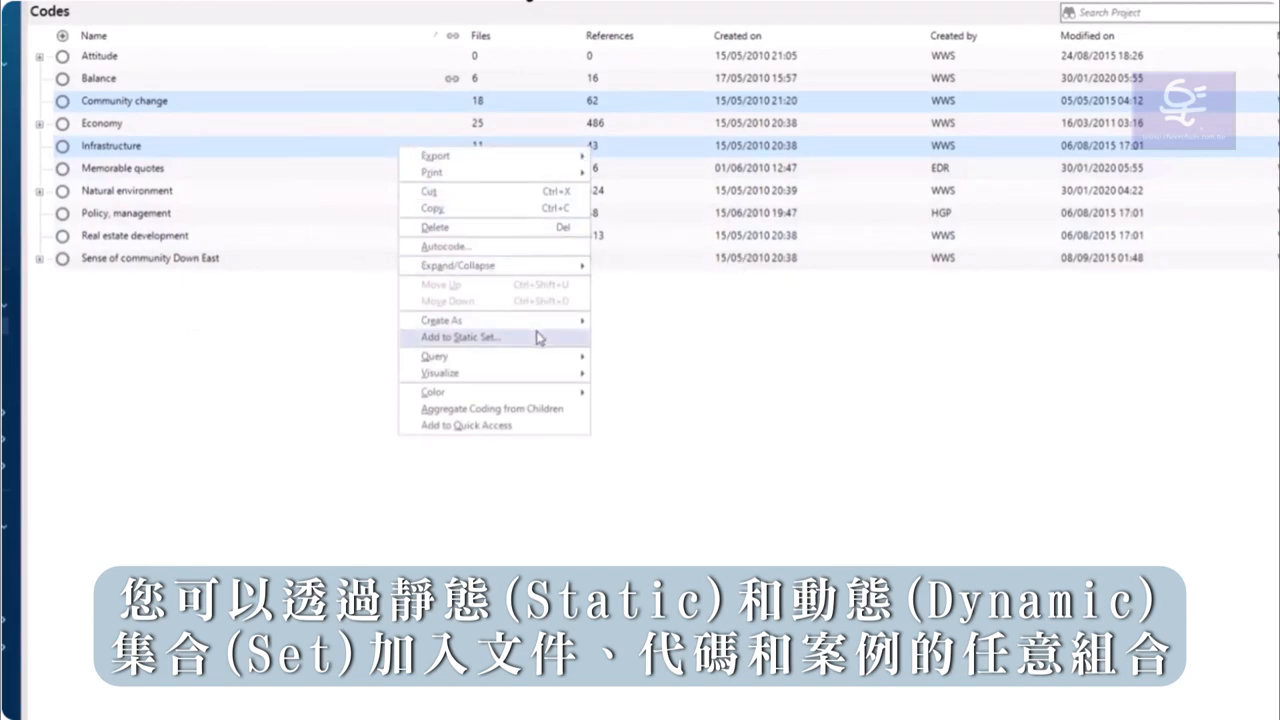